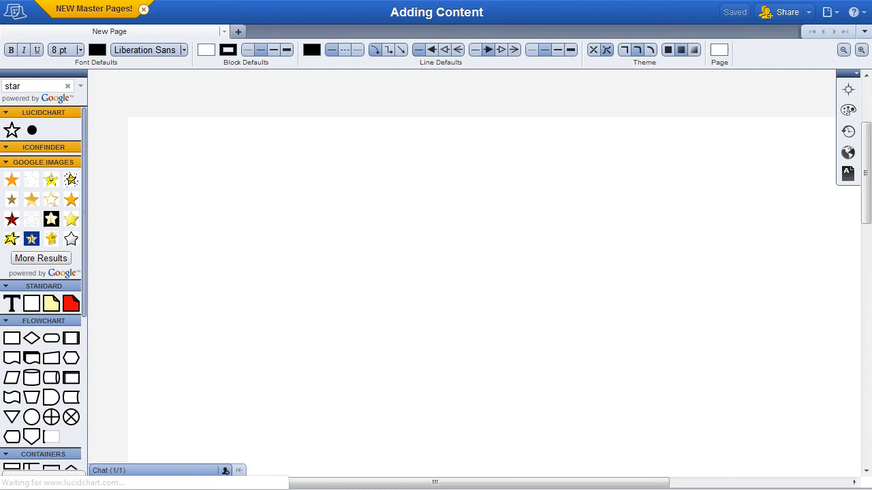
# Drop a star shape onto the canvas and label it 'star'.
pyautogui.moveTo(11, 131); pyautogui.dragTo(361, 198)
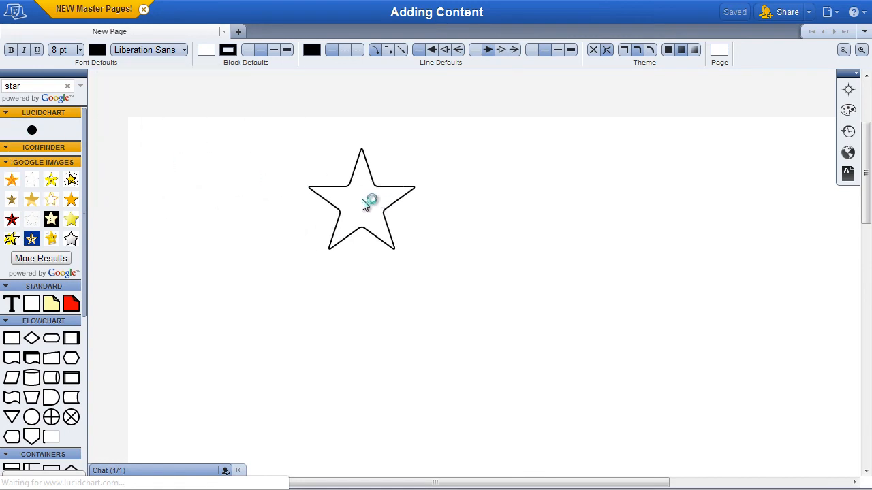
pyautogui.doubleClick(361, 202)
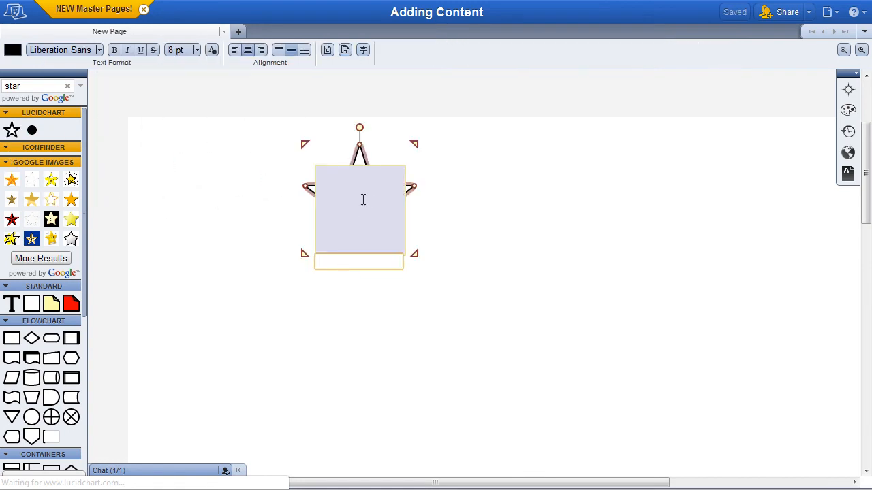
pyautogui.write('star')
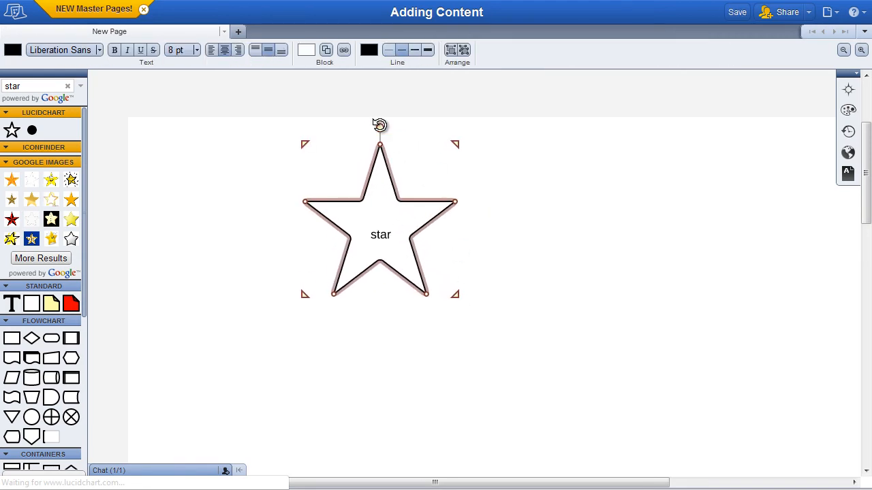
# Rotate the labelled star slightly clockwise using its rotation handle.
pyautogui.moveTo(380, 125); pyautogui.dragTo(426, 141)
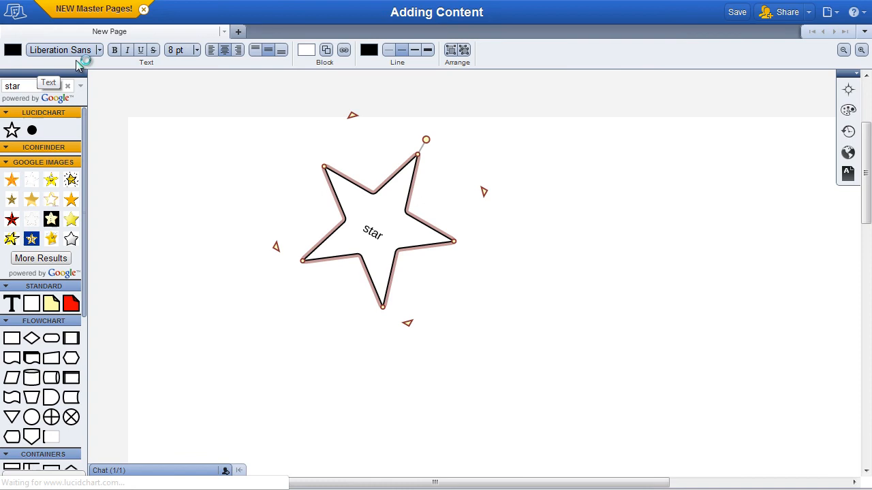
pyautogui.moveTo(191, 69)
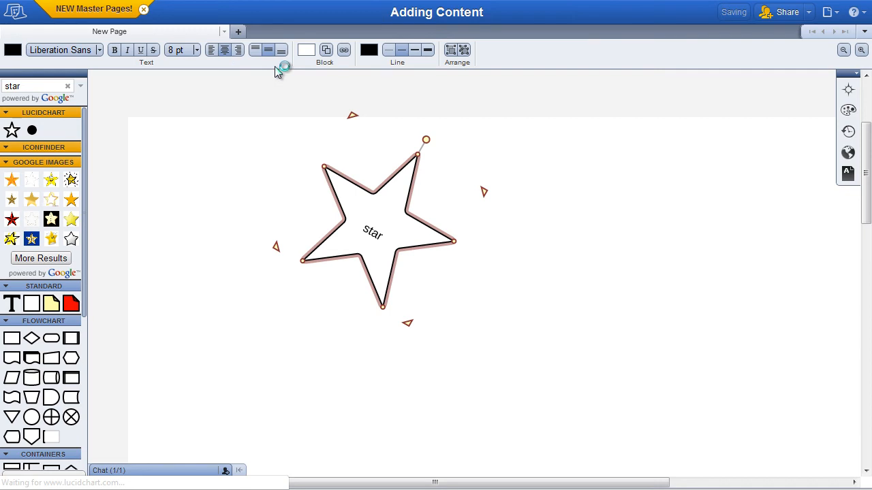
pyautogui.moveTo(307, 49)
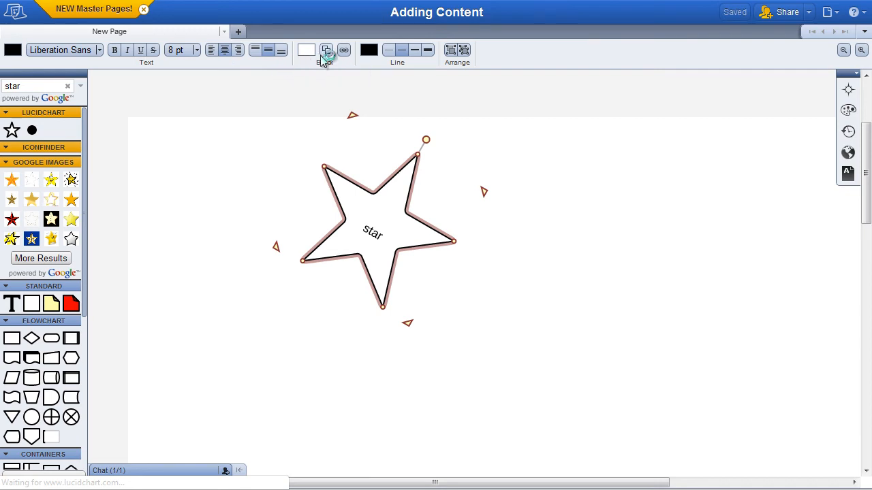
pyautogui.moveTo(327, 50)
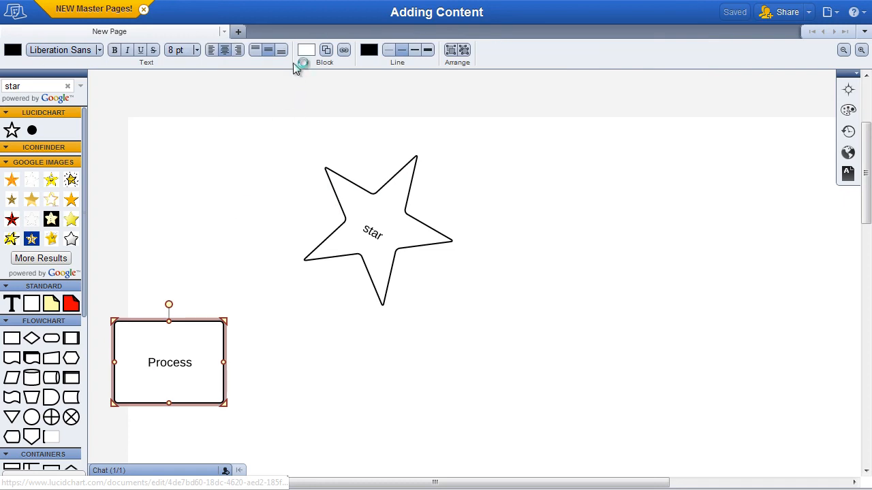
# Pick a toolbar option while adding the Process rectangle below the star.
pyautogui.click(305, 49)
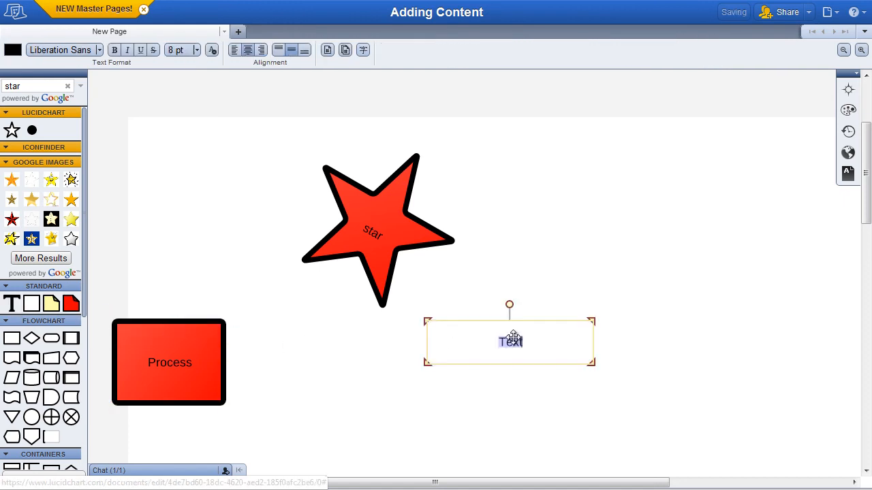
# Edit and reselect the standalone Text label beside the Process rectangle.
pyautogui.doubleClick(510, 340)
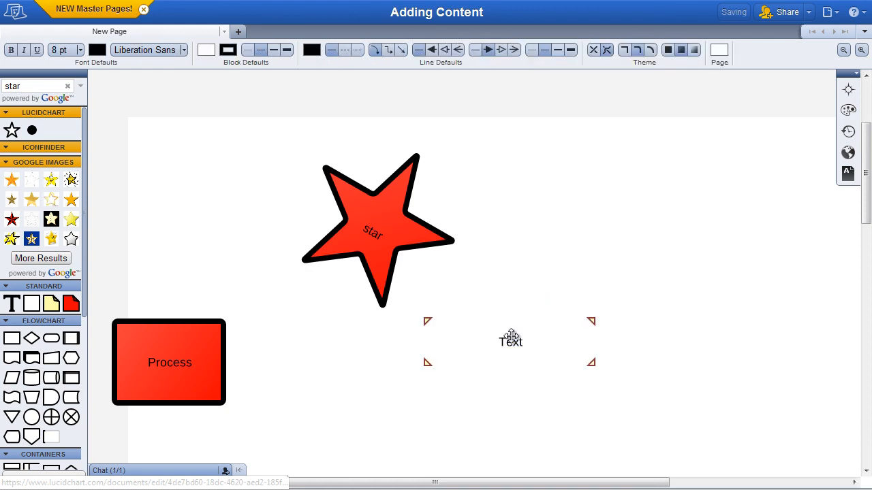
pyautogui.click(509, 341)
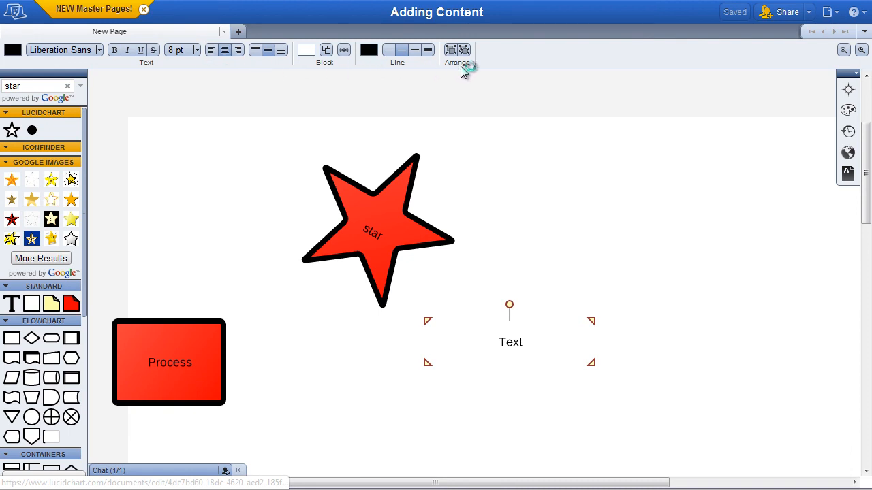
# Draw an arrow from the upper right toward the star, then start another via Draw Line.
pyautogui.click(512, 194)
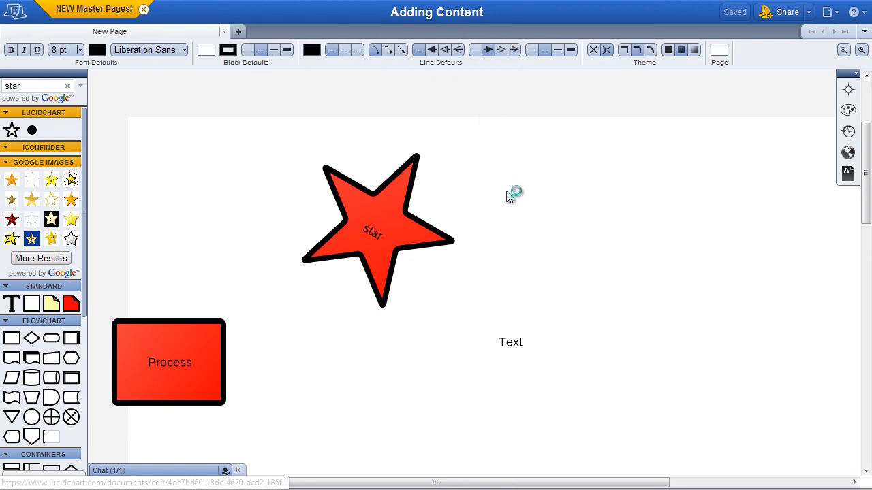
pyautogui.click(830, 11)
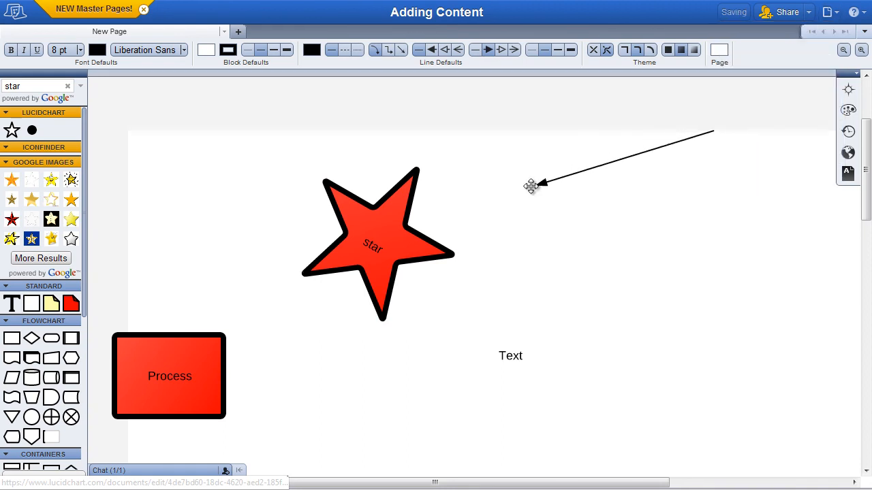
pyautogui.rightClick(531, 185)
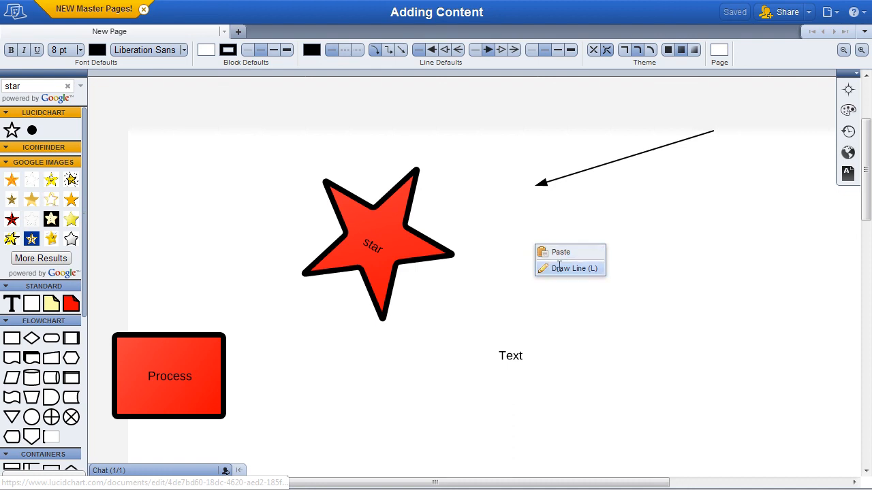
pyautogui.click(575, 267)
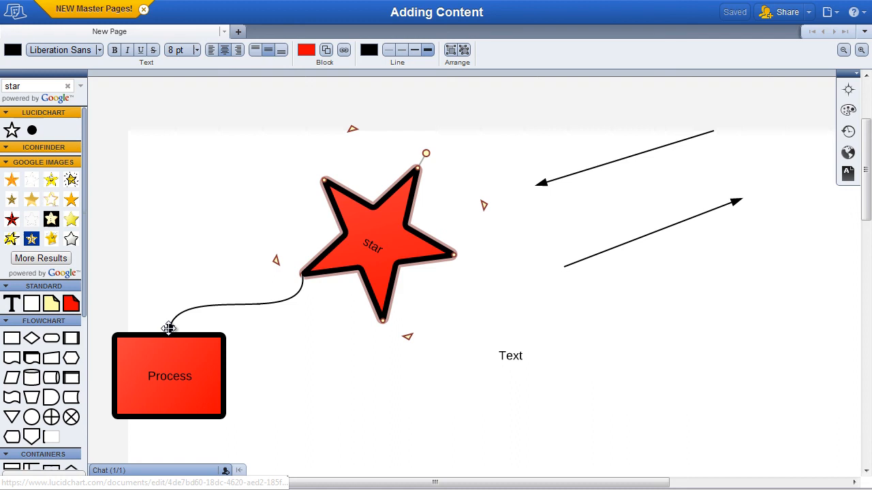
# Finish the curved arrow connector from the star onto the Process shape.
pyautogui.click(169, 376)
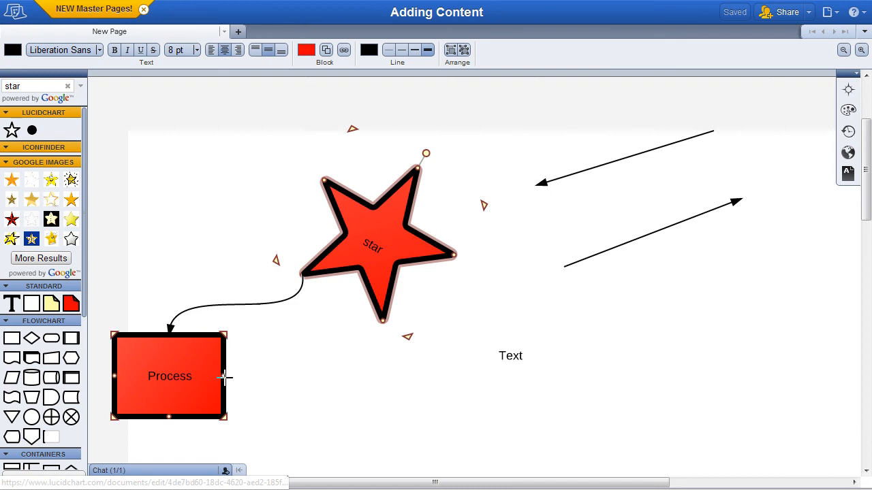